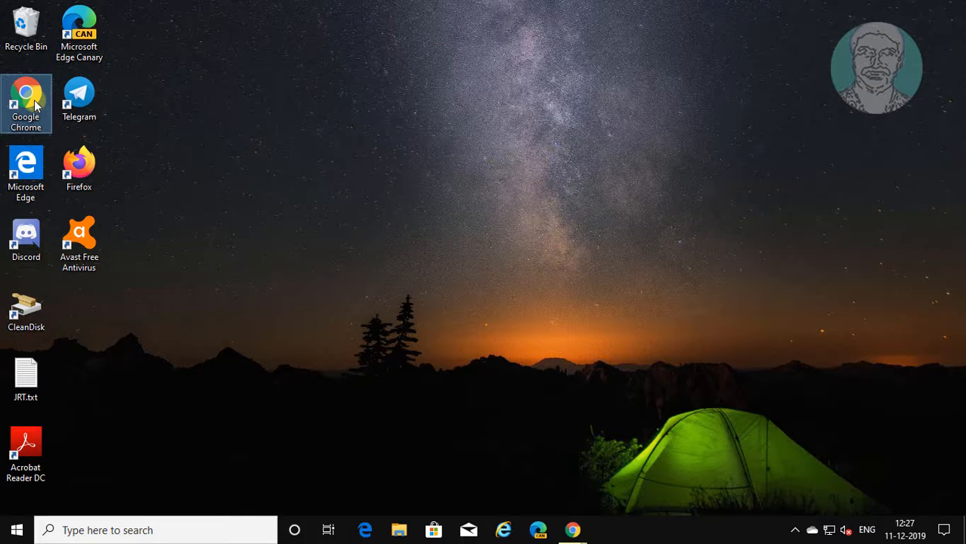
Launch Chrome, search Google for 'steam download', and reach the Steam store site
{"action": "double_click", "coordinate": [25, 92]}
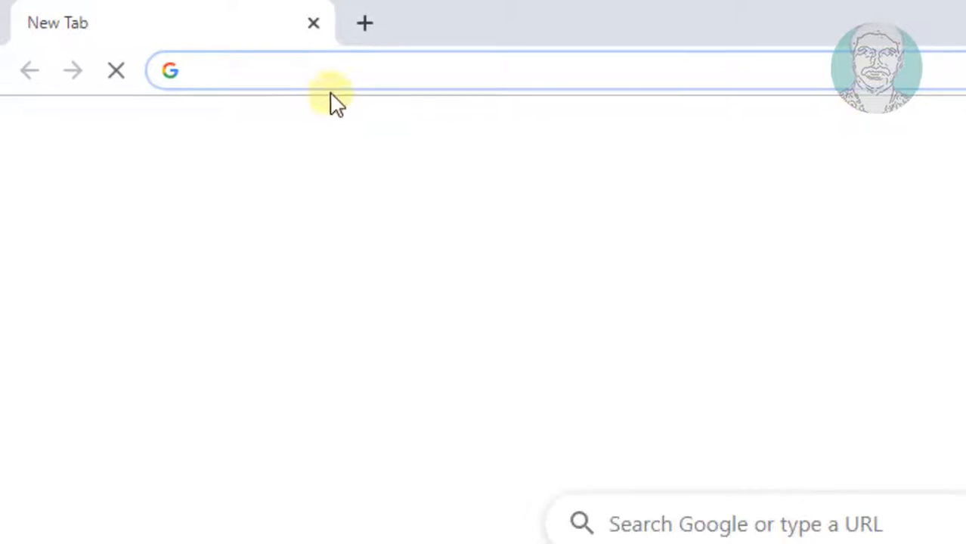
{"action": "type", "text": "steam download"}
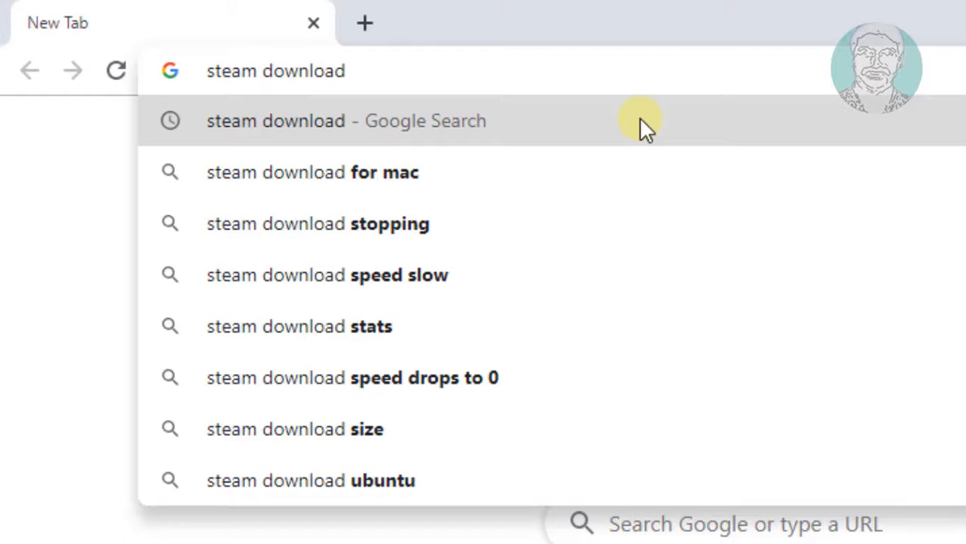
{"action": "left_click", "coordinate": [346, 120]}
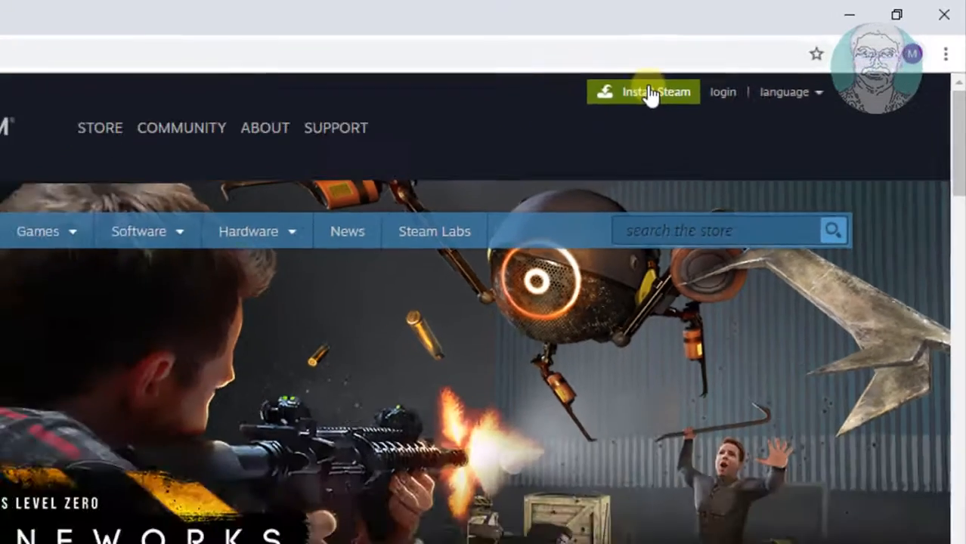
Download SteamSetup from the Install Steam page and run the installer
{"action": "left_click", "coordinate": [643, 91]}
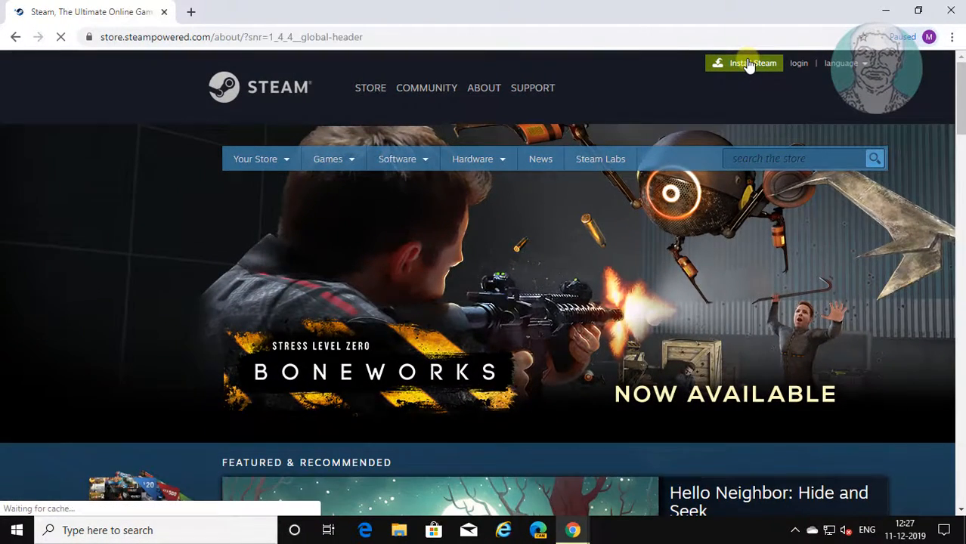
{"action": "left_click", "coordinate": [752, 62]}
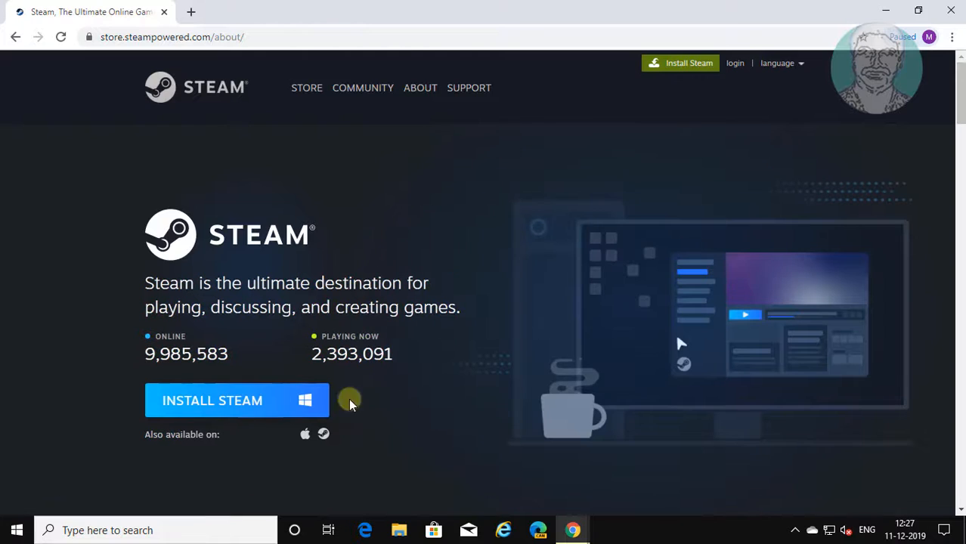
{"action": "left_click", "coordinate": [212, 401]}
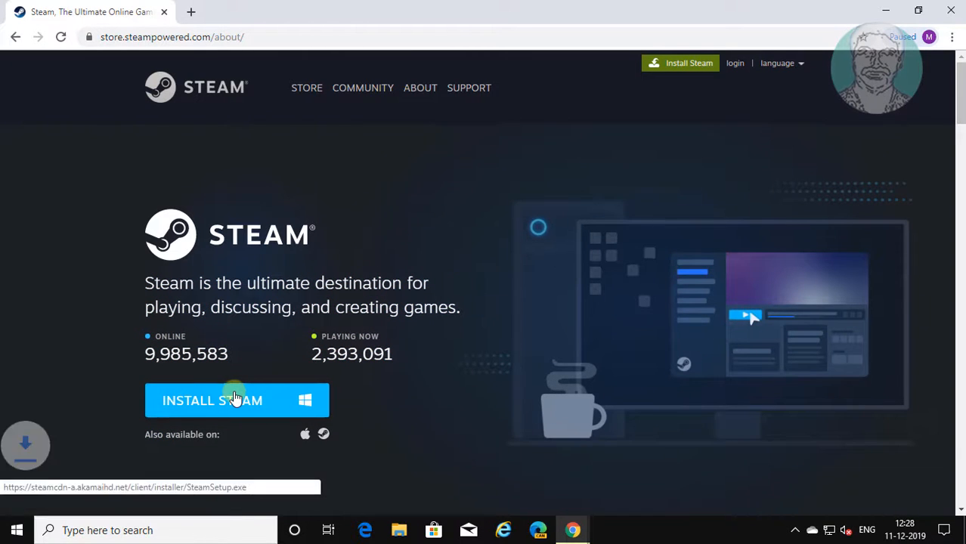
{"action": "left_click", "coordinate": [212, 401]}
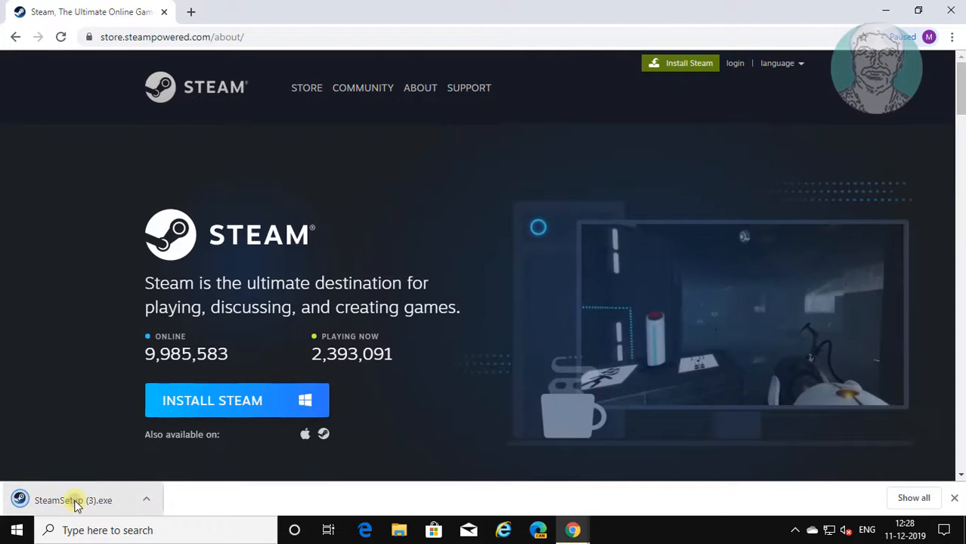
{"action": "left_click", "coordinate": [74, 500]}
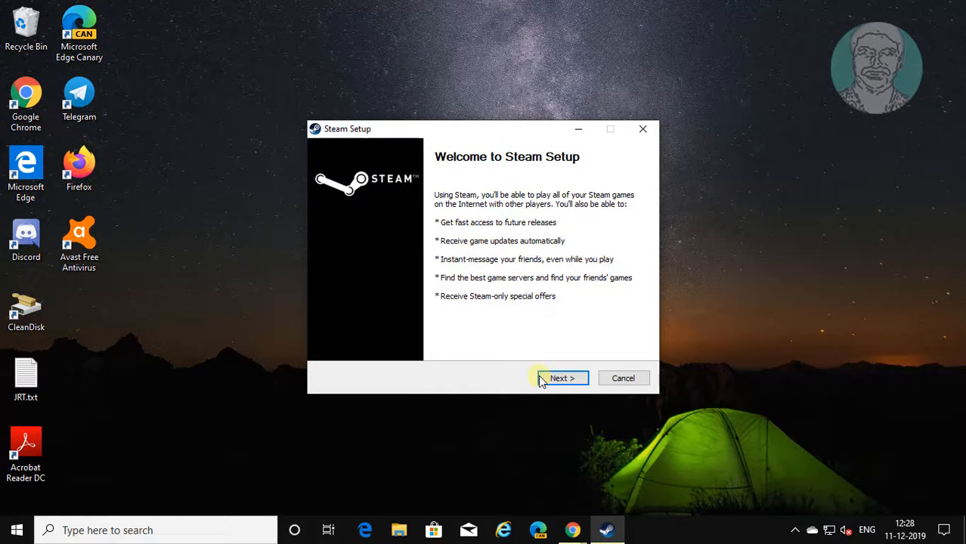
Keep English as the setup language and advance to the install location page
{"action": "left_click", "coordinate": [561, 378]}
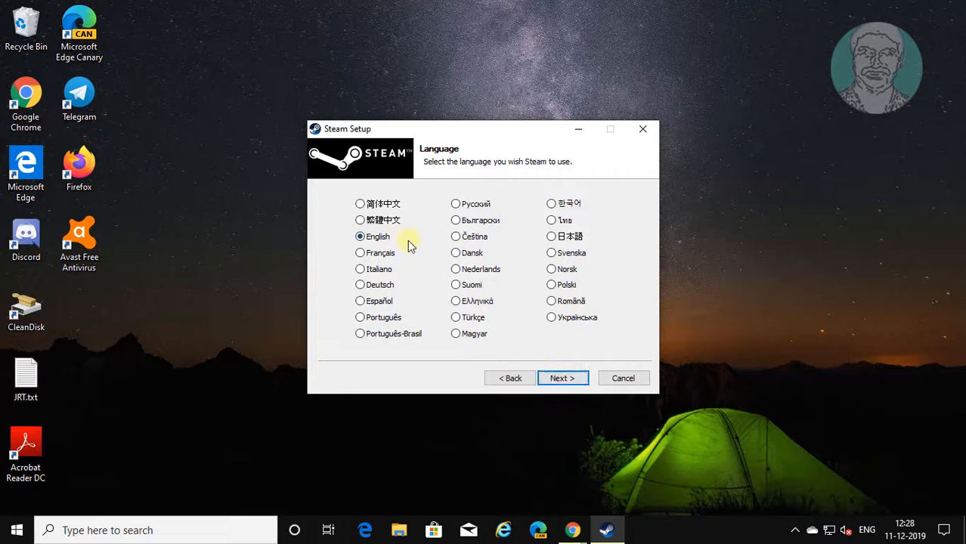
{"action": "mouse_move", "coordinate": [408, 287]}
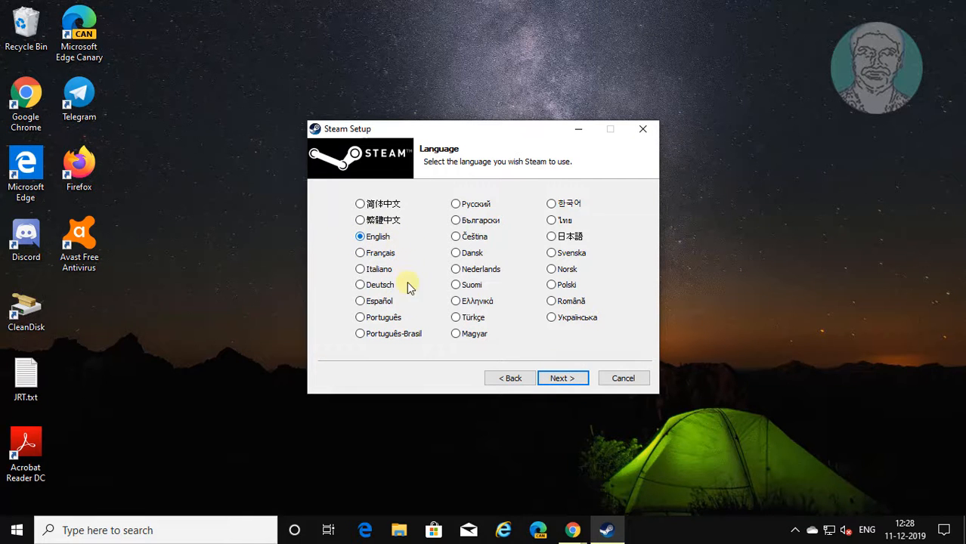
{"action": "left_click", "coordinate": [562, 378]}
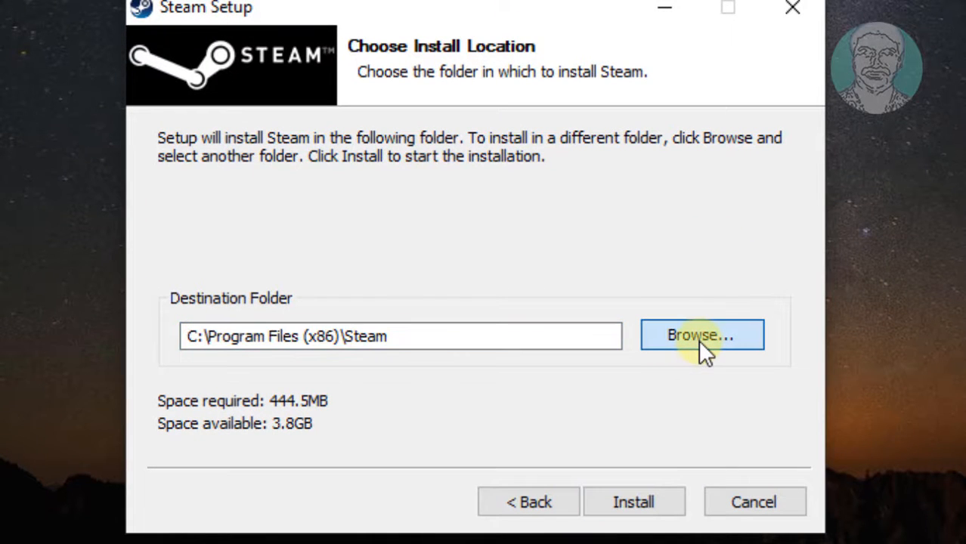
Create a 'steamnew' folder under Program Files (x86) and select it as destination
{"action": "left_click", "coordinate": [702, 335]}
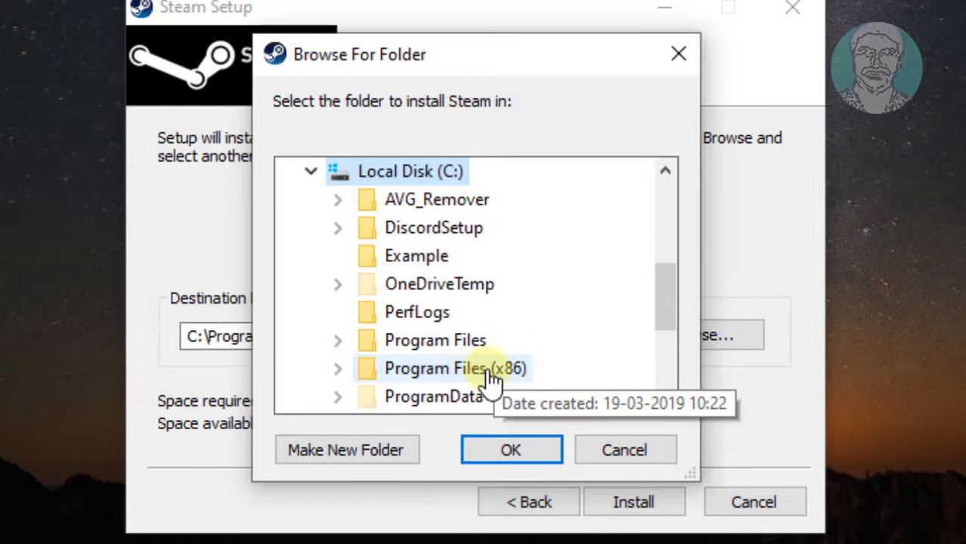
{"action": "mouse_move", "coordinate": [482, 388]}
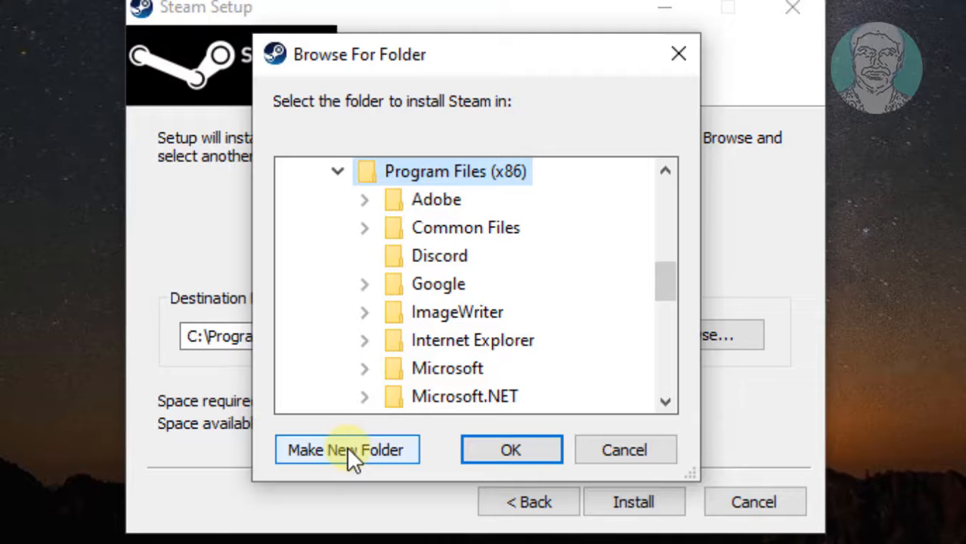
{"action": "left_click", "coordinate": [347, 450]}
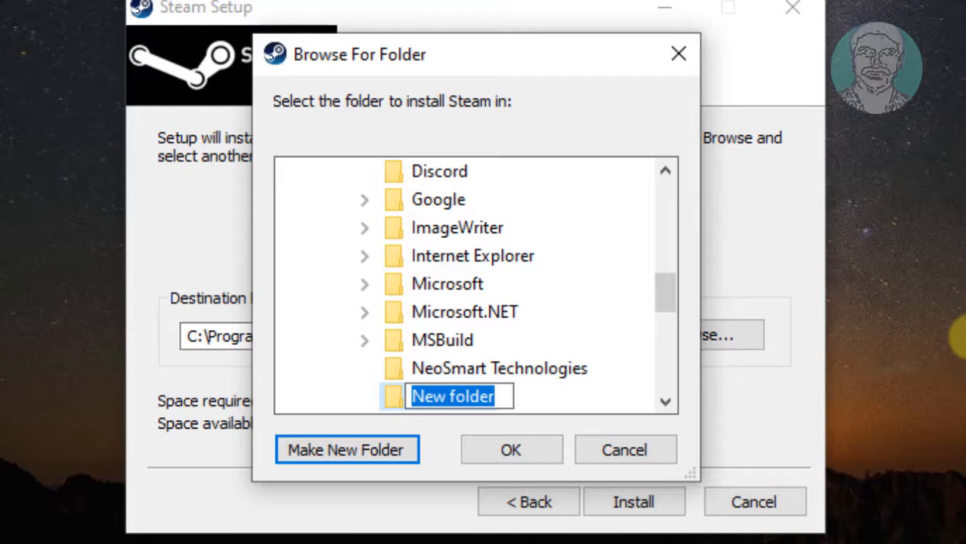
{"action": "type", "text": "ste"}
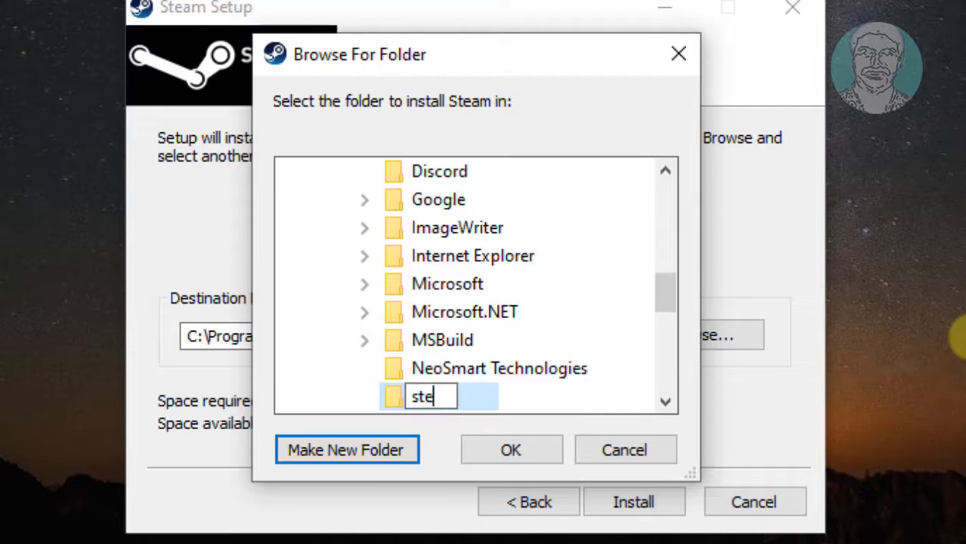
{"action": "type", "text": "amnew"}
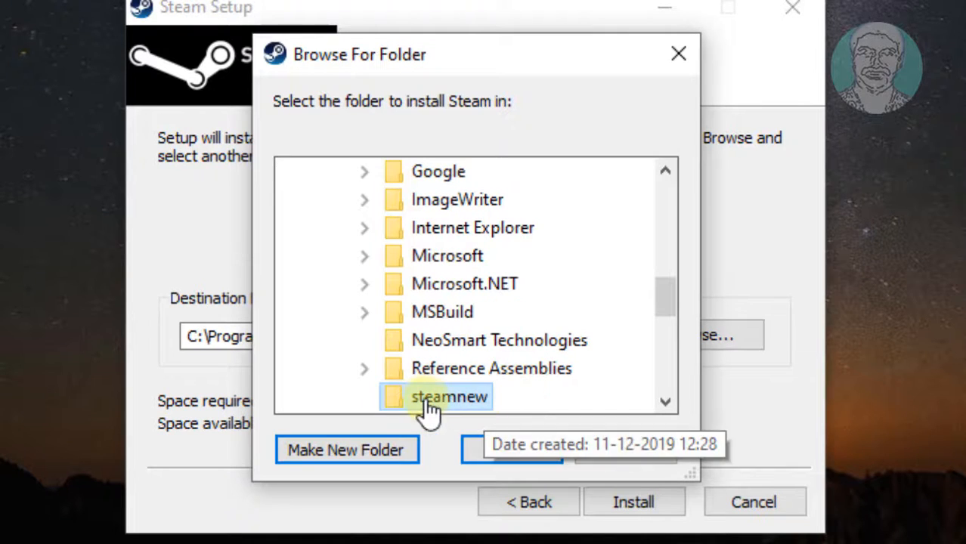
{"action": "mouse_move", "coordinate": [499, 416]}
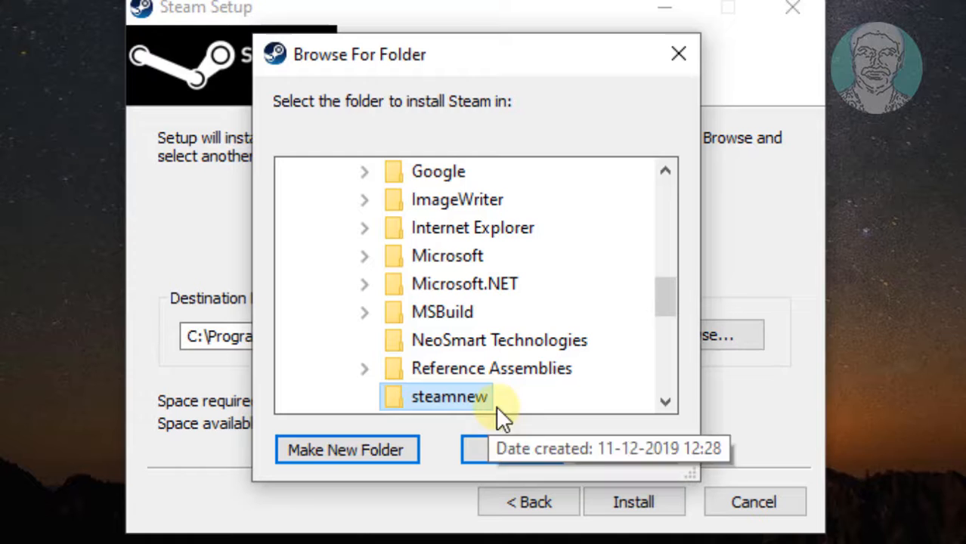
{"action": "mouse_move", "coordinate": [512, 450]}
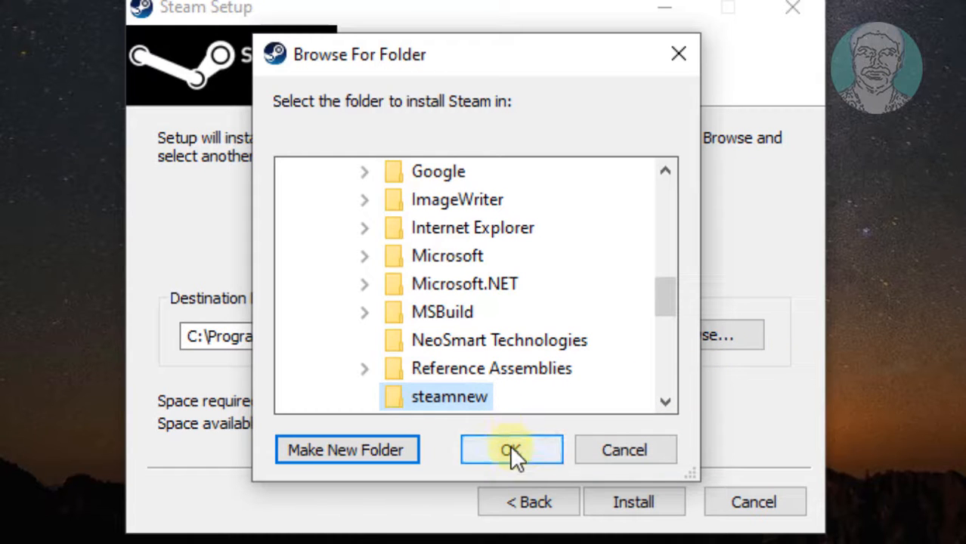
{"action": "left_click", "coordinate": [512, 450]}
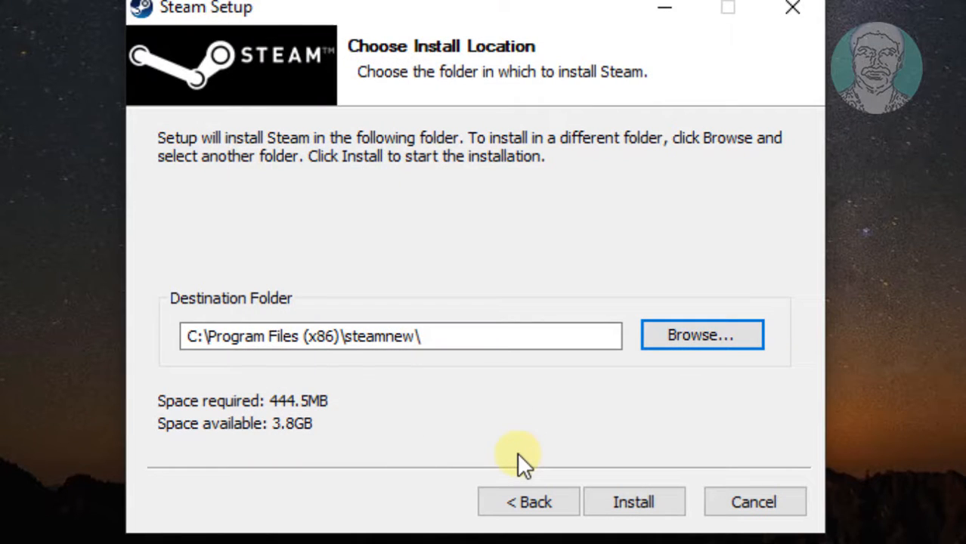
{"action": "mouse_move", "coordinate": [611, 420]}
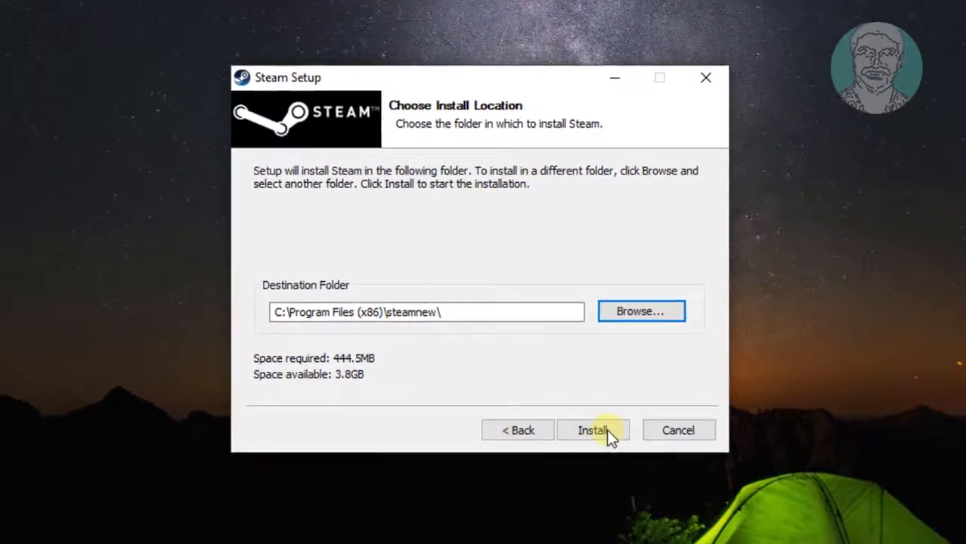
Install Steam into the steamnew folder
{"action": "left_click", "coordinate": [593, 430]}
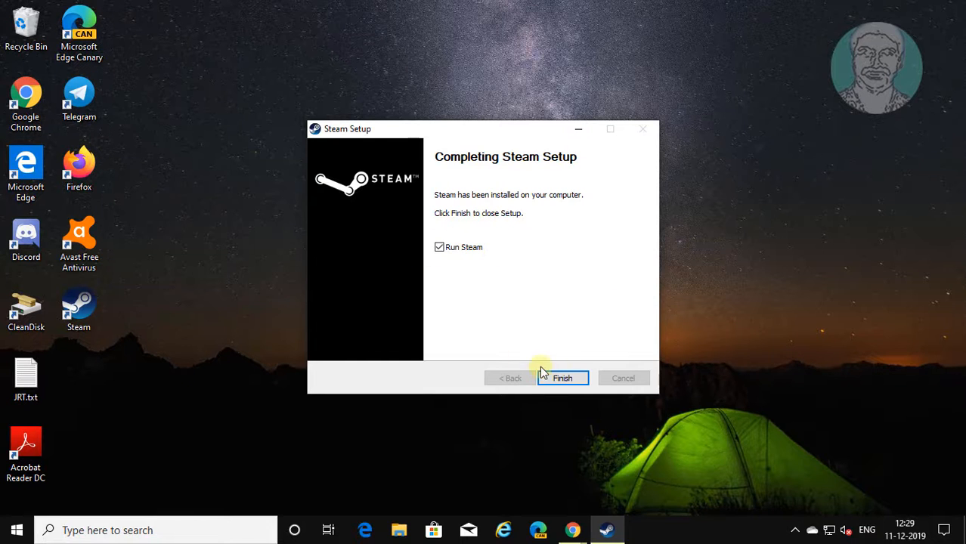
Finish setup, let Steam update itself, then log in to the Steam account
{"action": "left_click", "coordinate": [563, 379]}
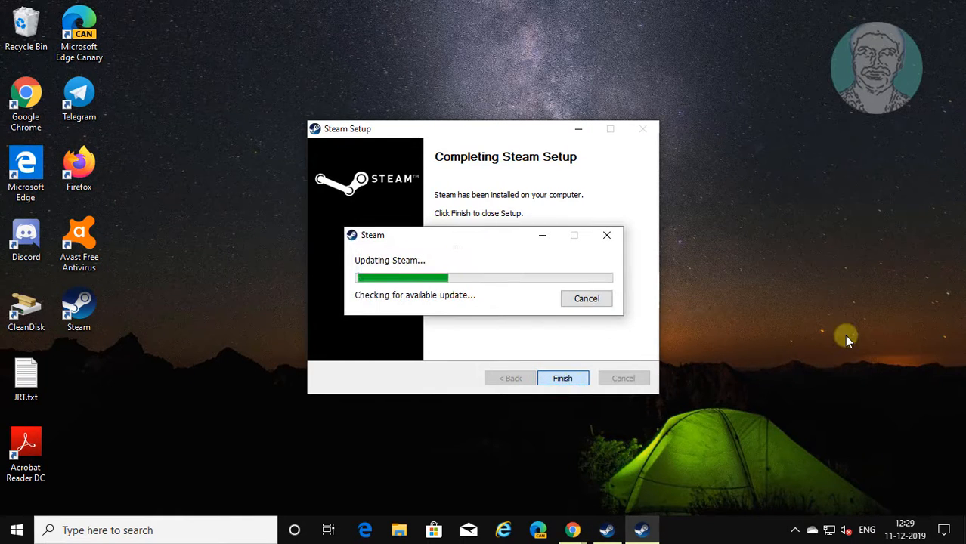
{"action": "left_click", "coordinate": [563, 378]}
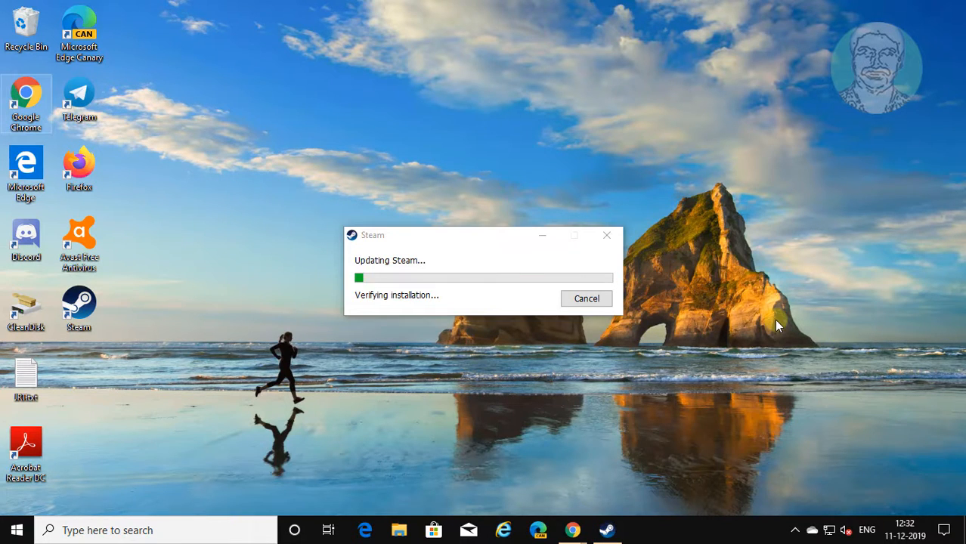
{"action": "left_click", "coordinate": [586, 298]}
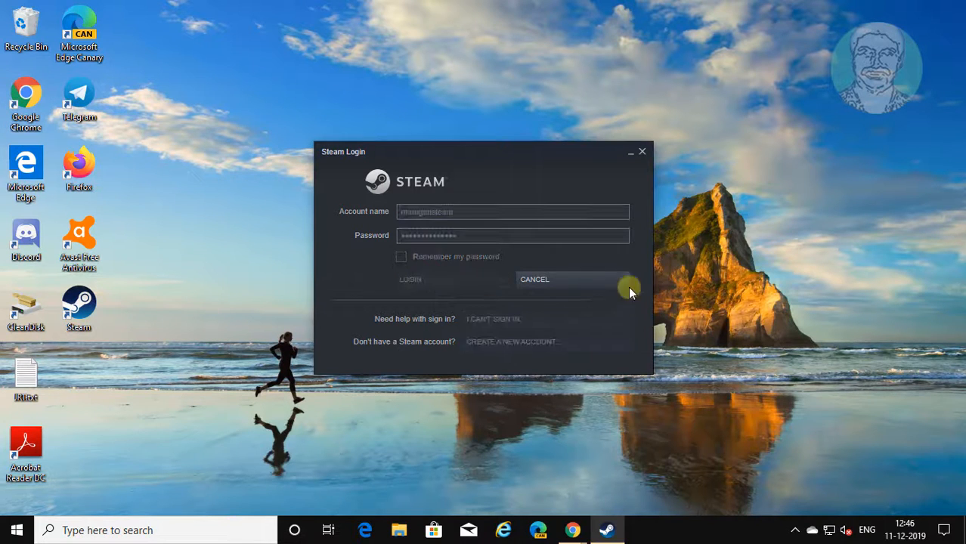
{"action": "left_click", "coordinate": [535, 279]}
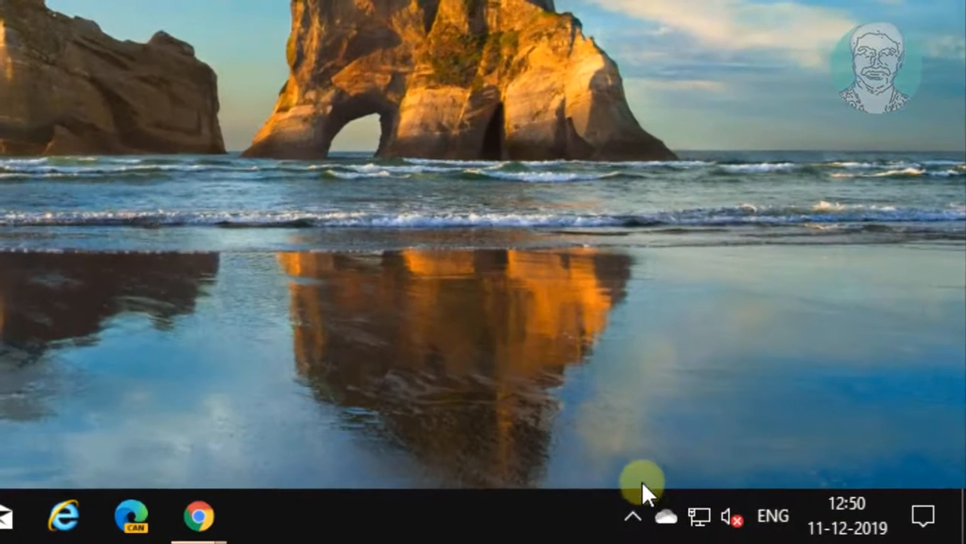
Open the Steam client via the tray icon's Store item and switch to the Library
{"action": "left_click", "coordinate": [634, 518]}
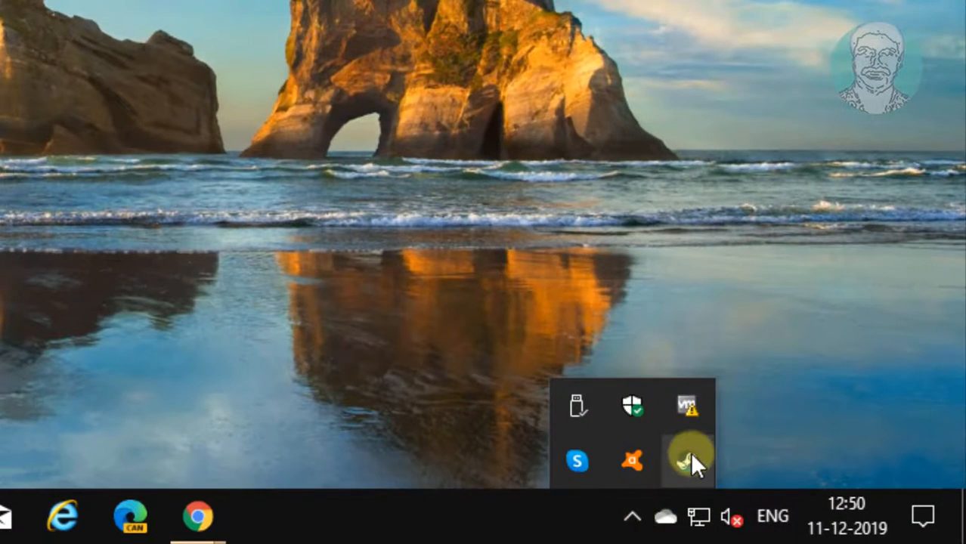
{"action": "right_click", "coordinate": [686, 461]}
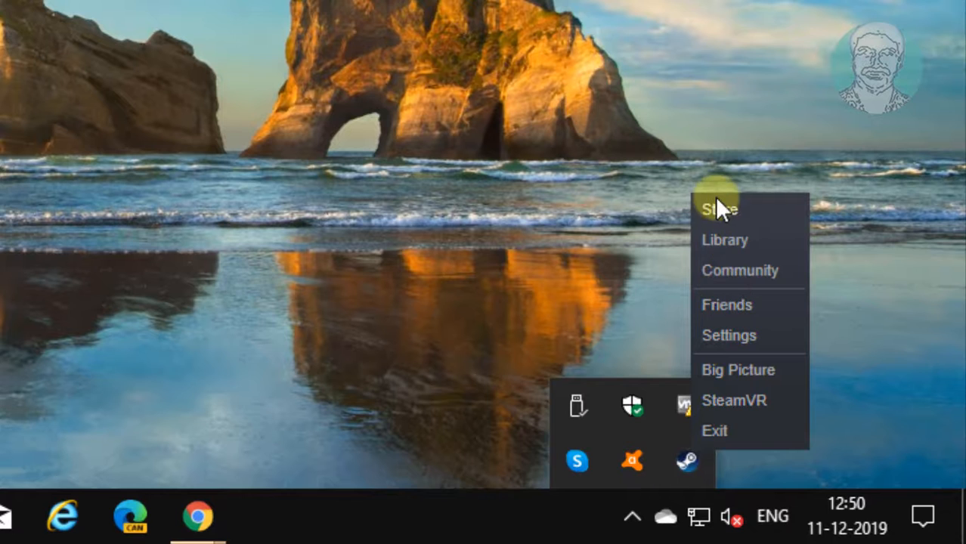
{"action": "left_click", "coordinate": [719, 209]}
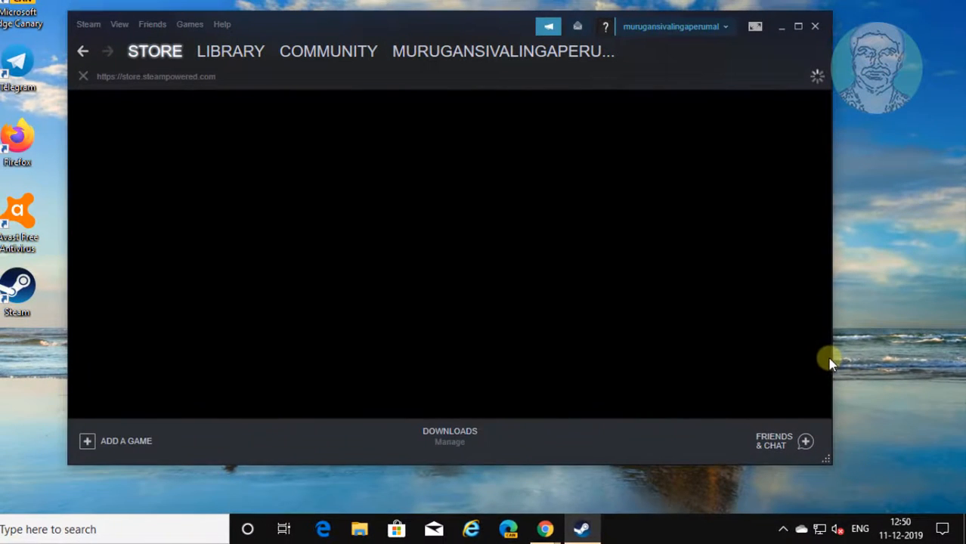
{"action": "mouse_move", "coordinate": [230, 51]}
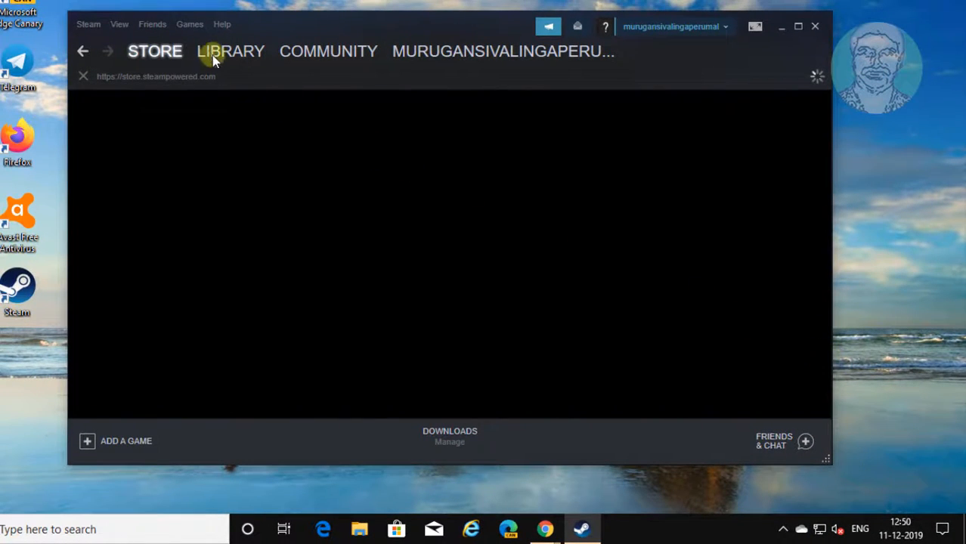
{"action": "left_click", "coordinate": [230, 52]}
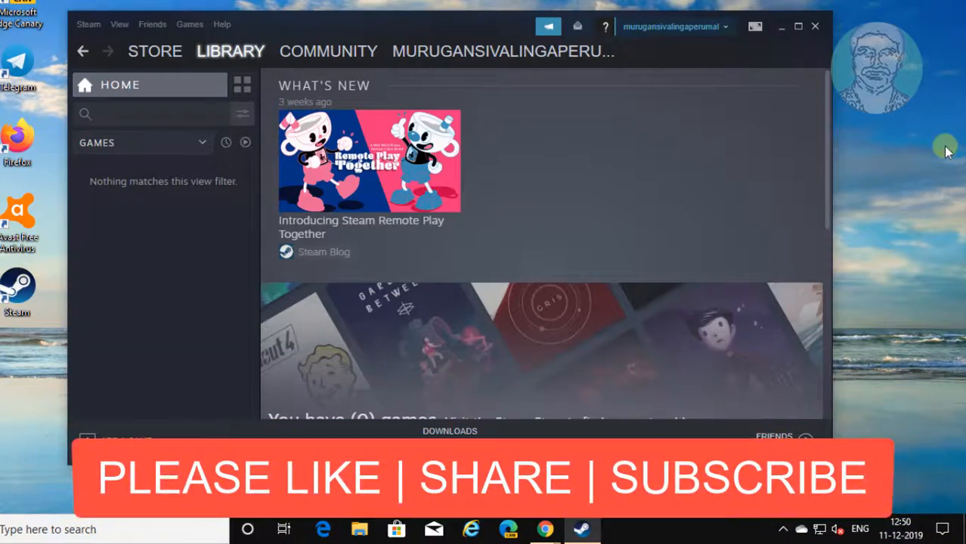